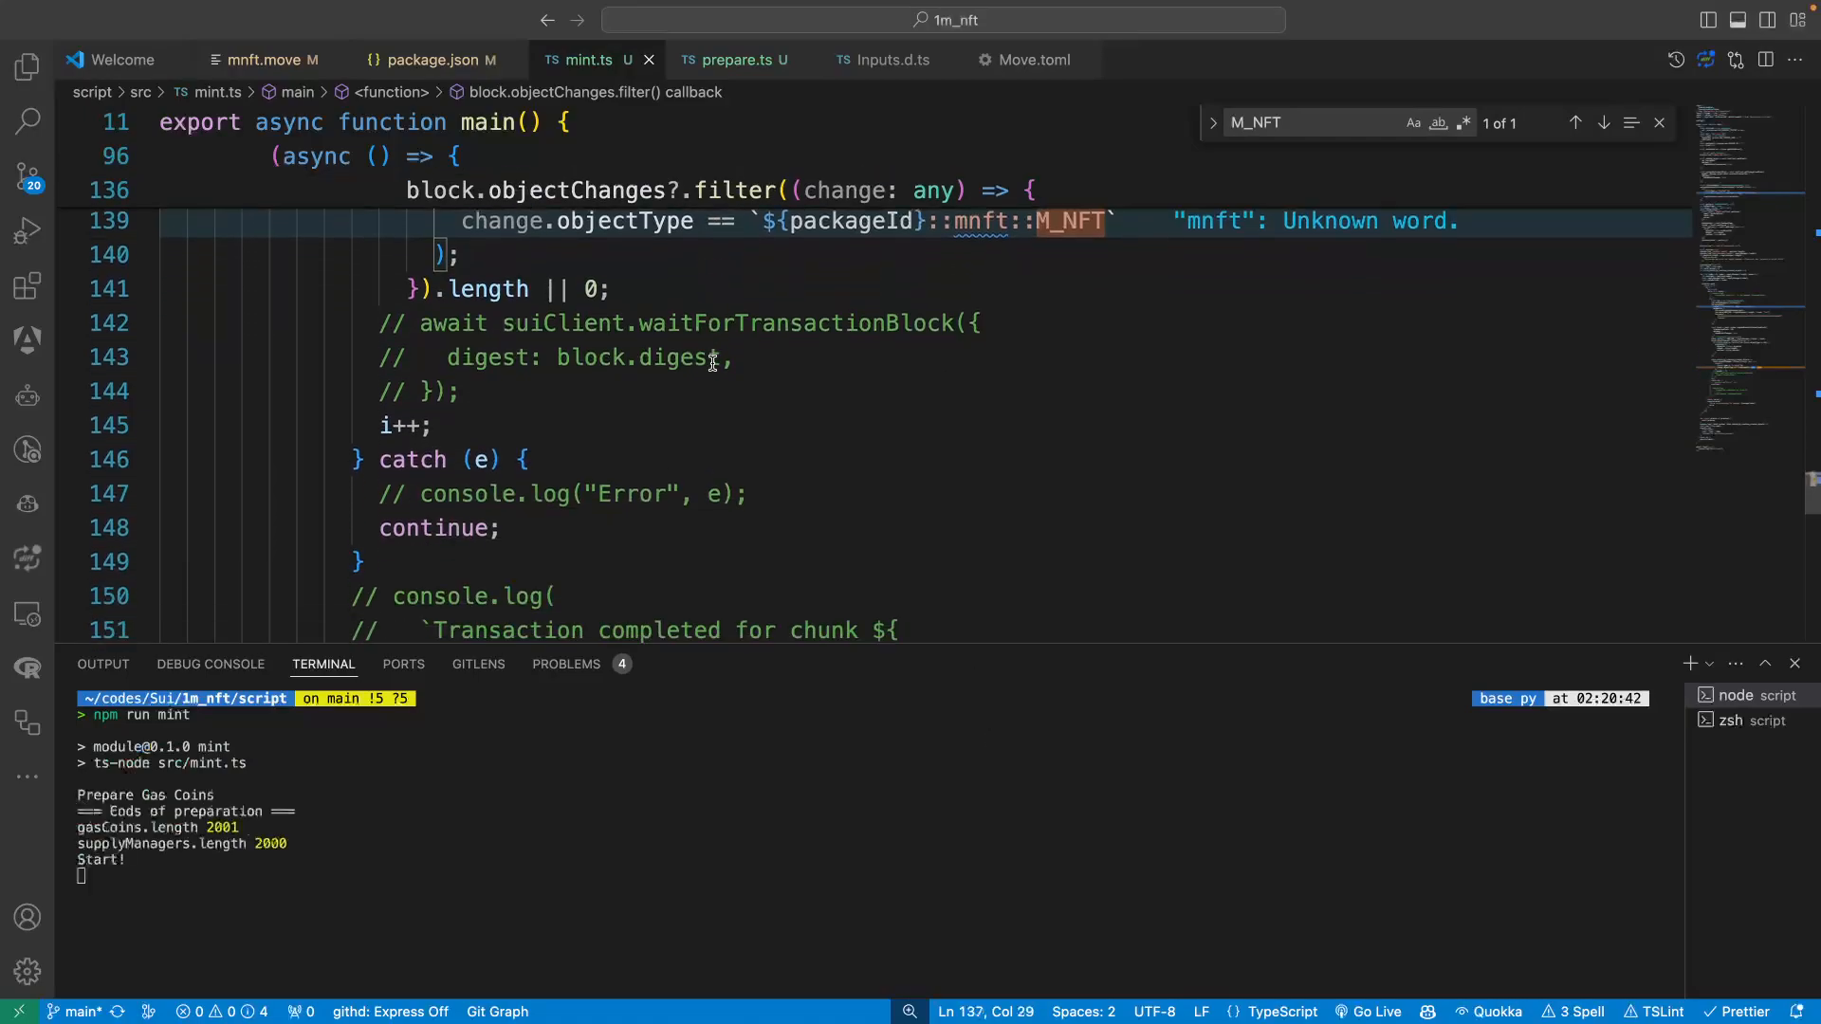
# Show the SupplyManager struct and TOTAL_SUPPLY constants in mnft.move
pyautogui.click(270, 59)
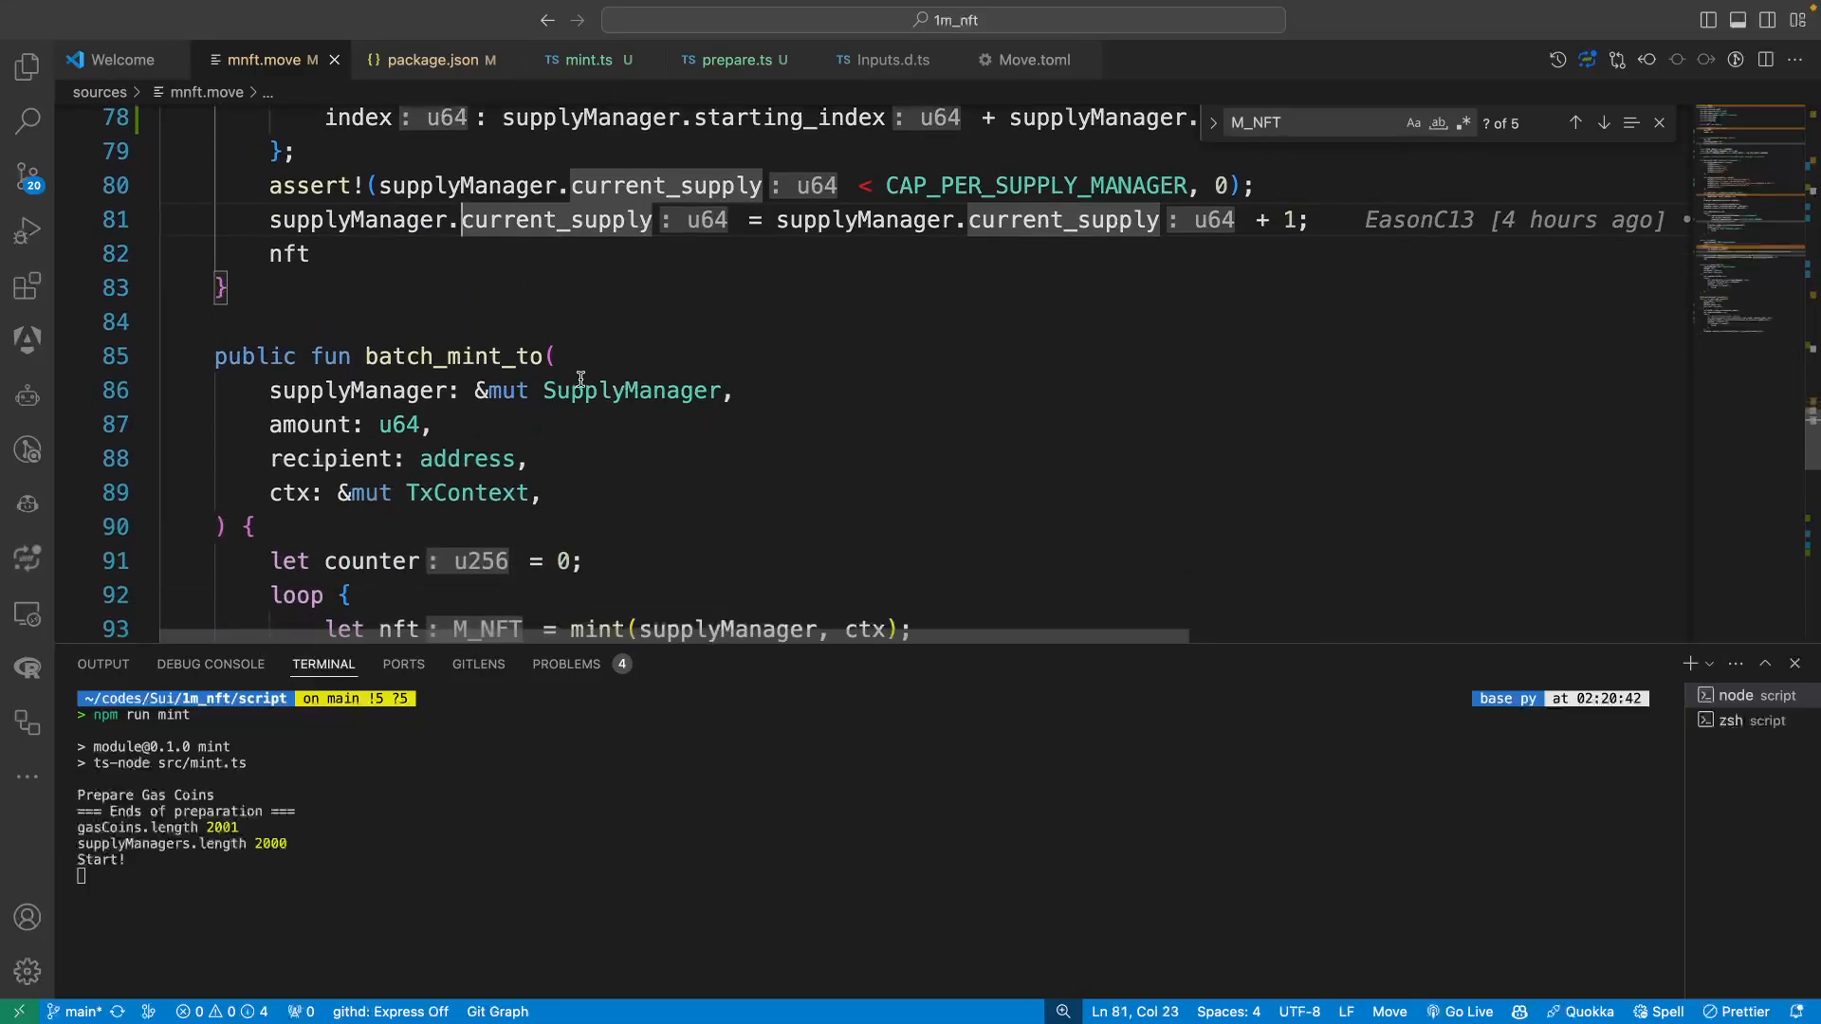
pyautogui.click(734, 390)
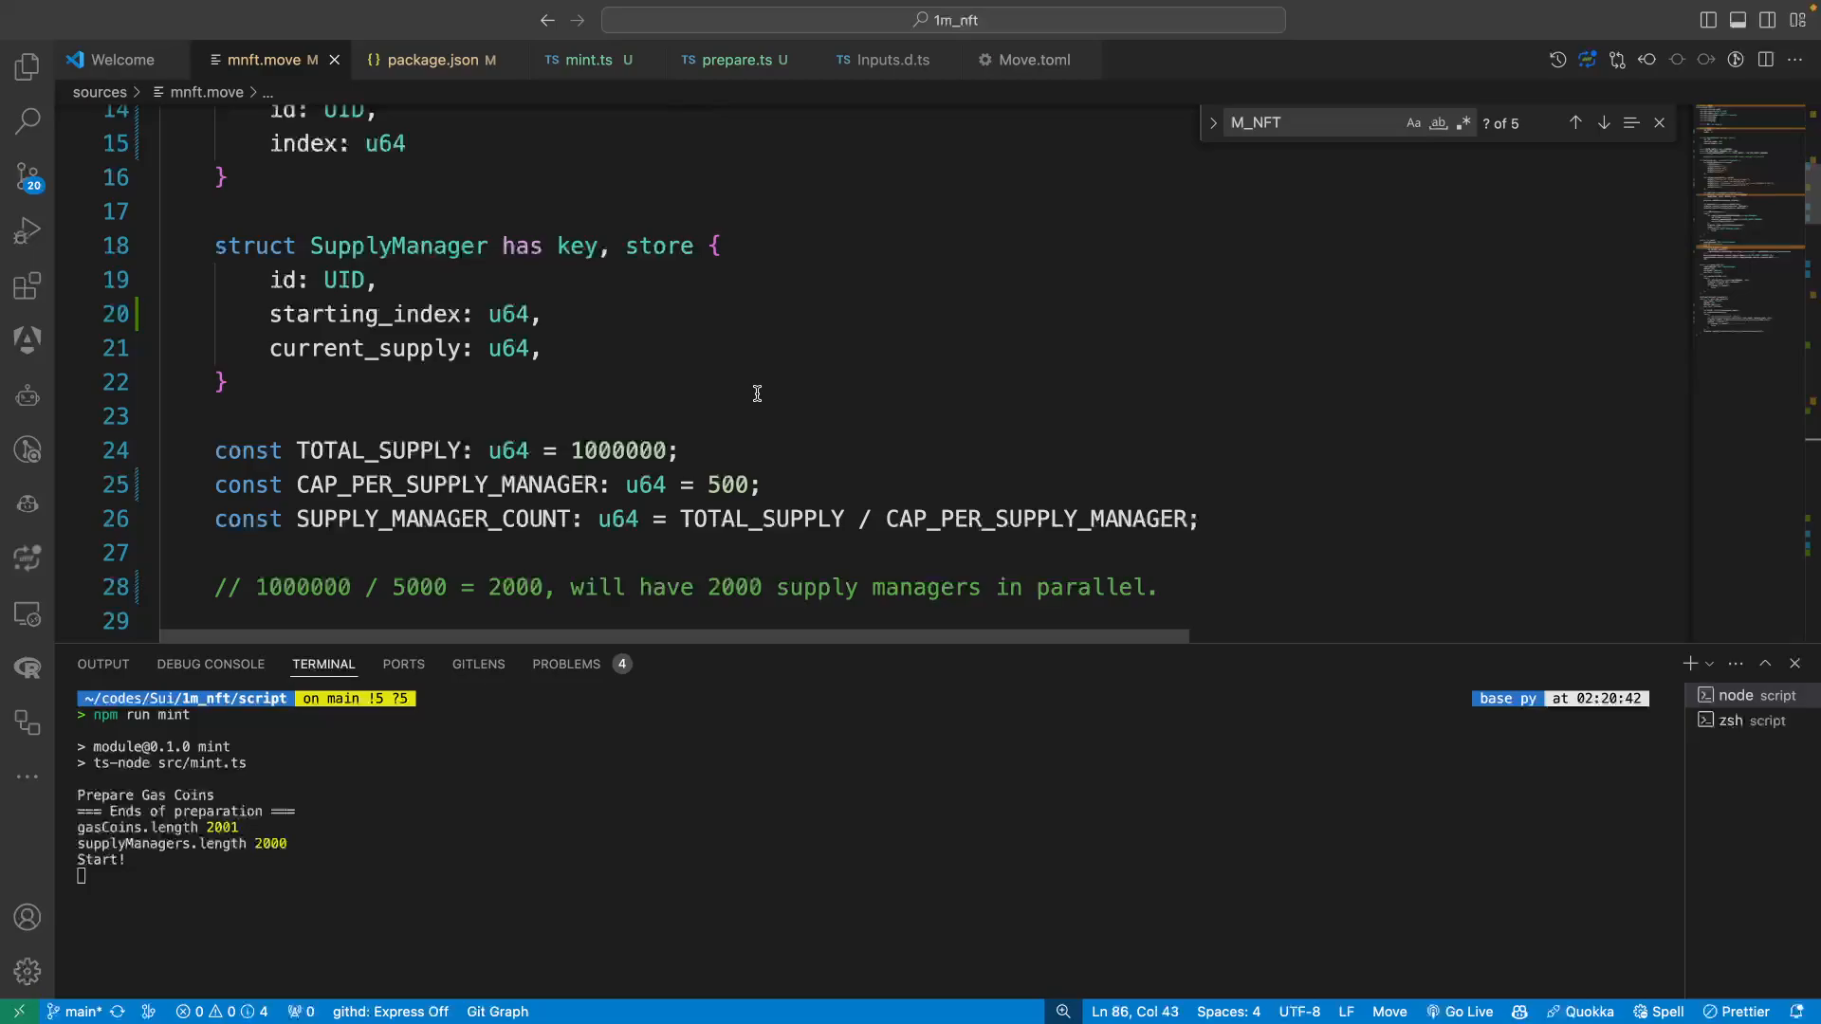
pyautogui.moveTo(569, 67)
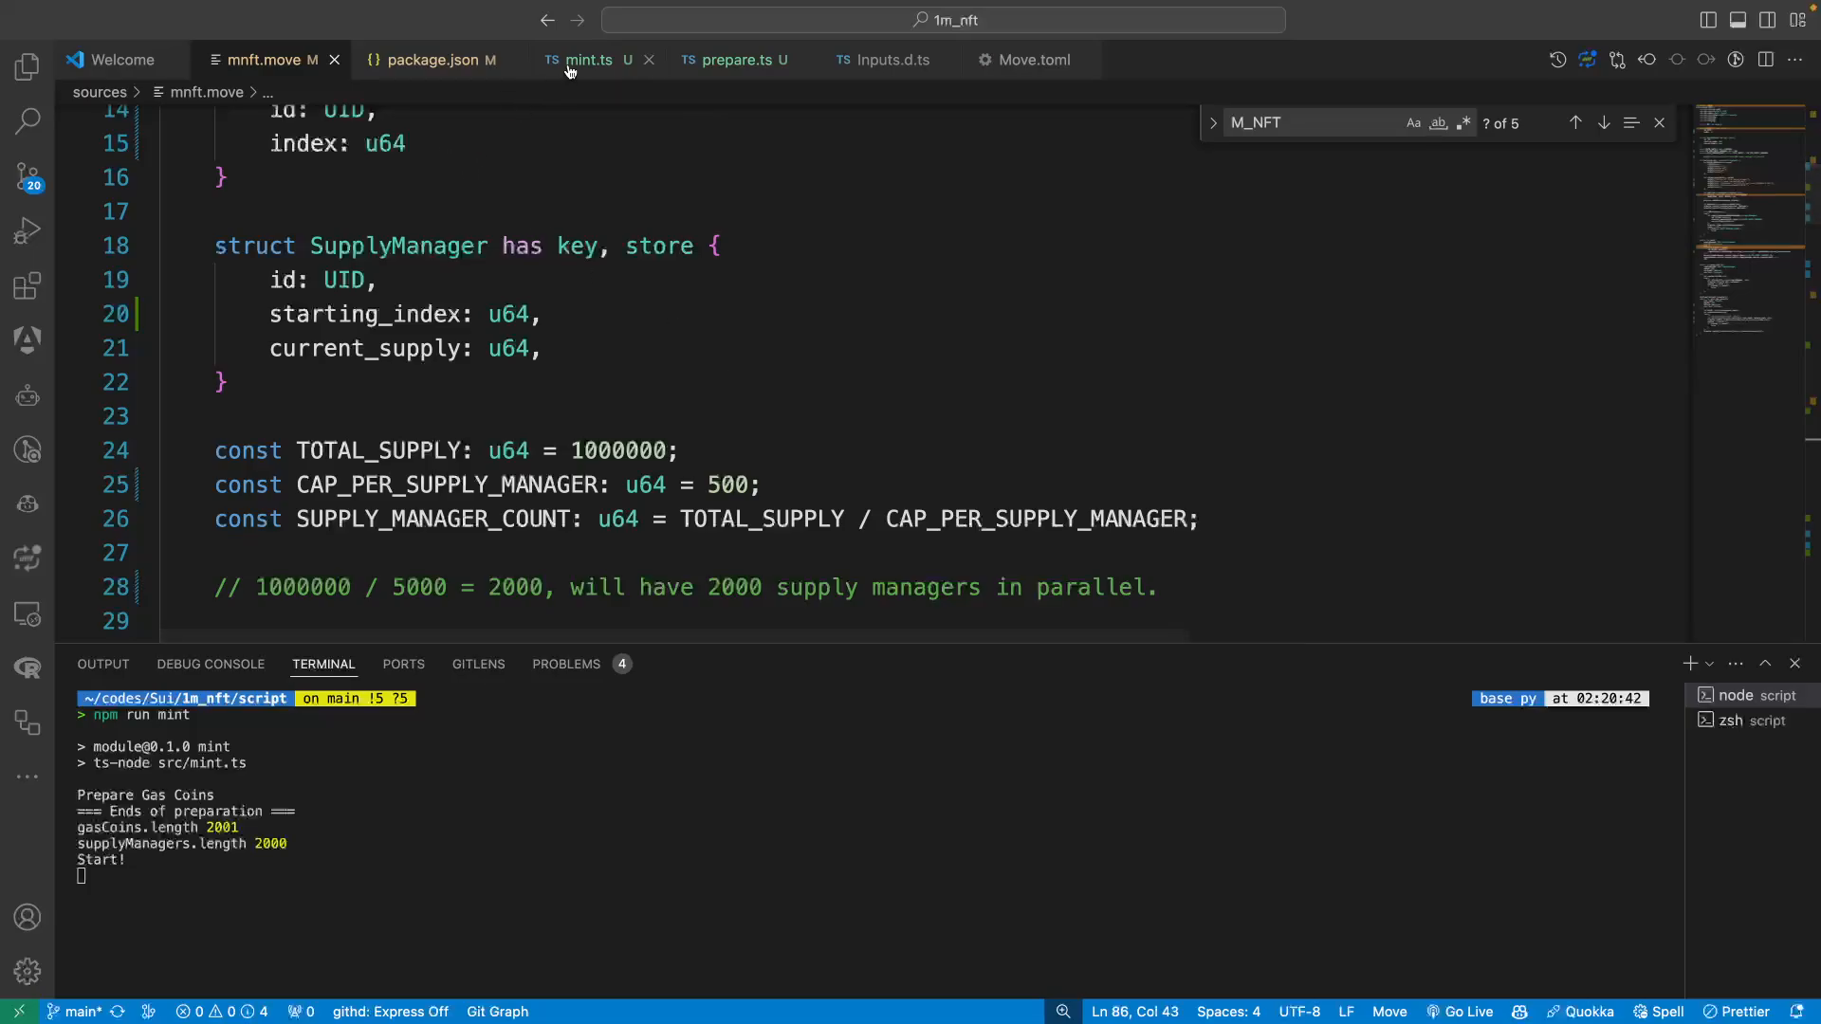
# Scroll mint.ts main() down to the objectChanges filter counting created M_NFT objects
pyautogui.click(580, 59)
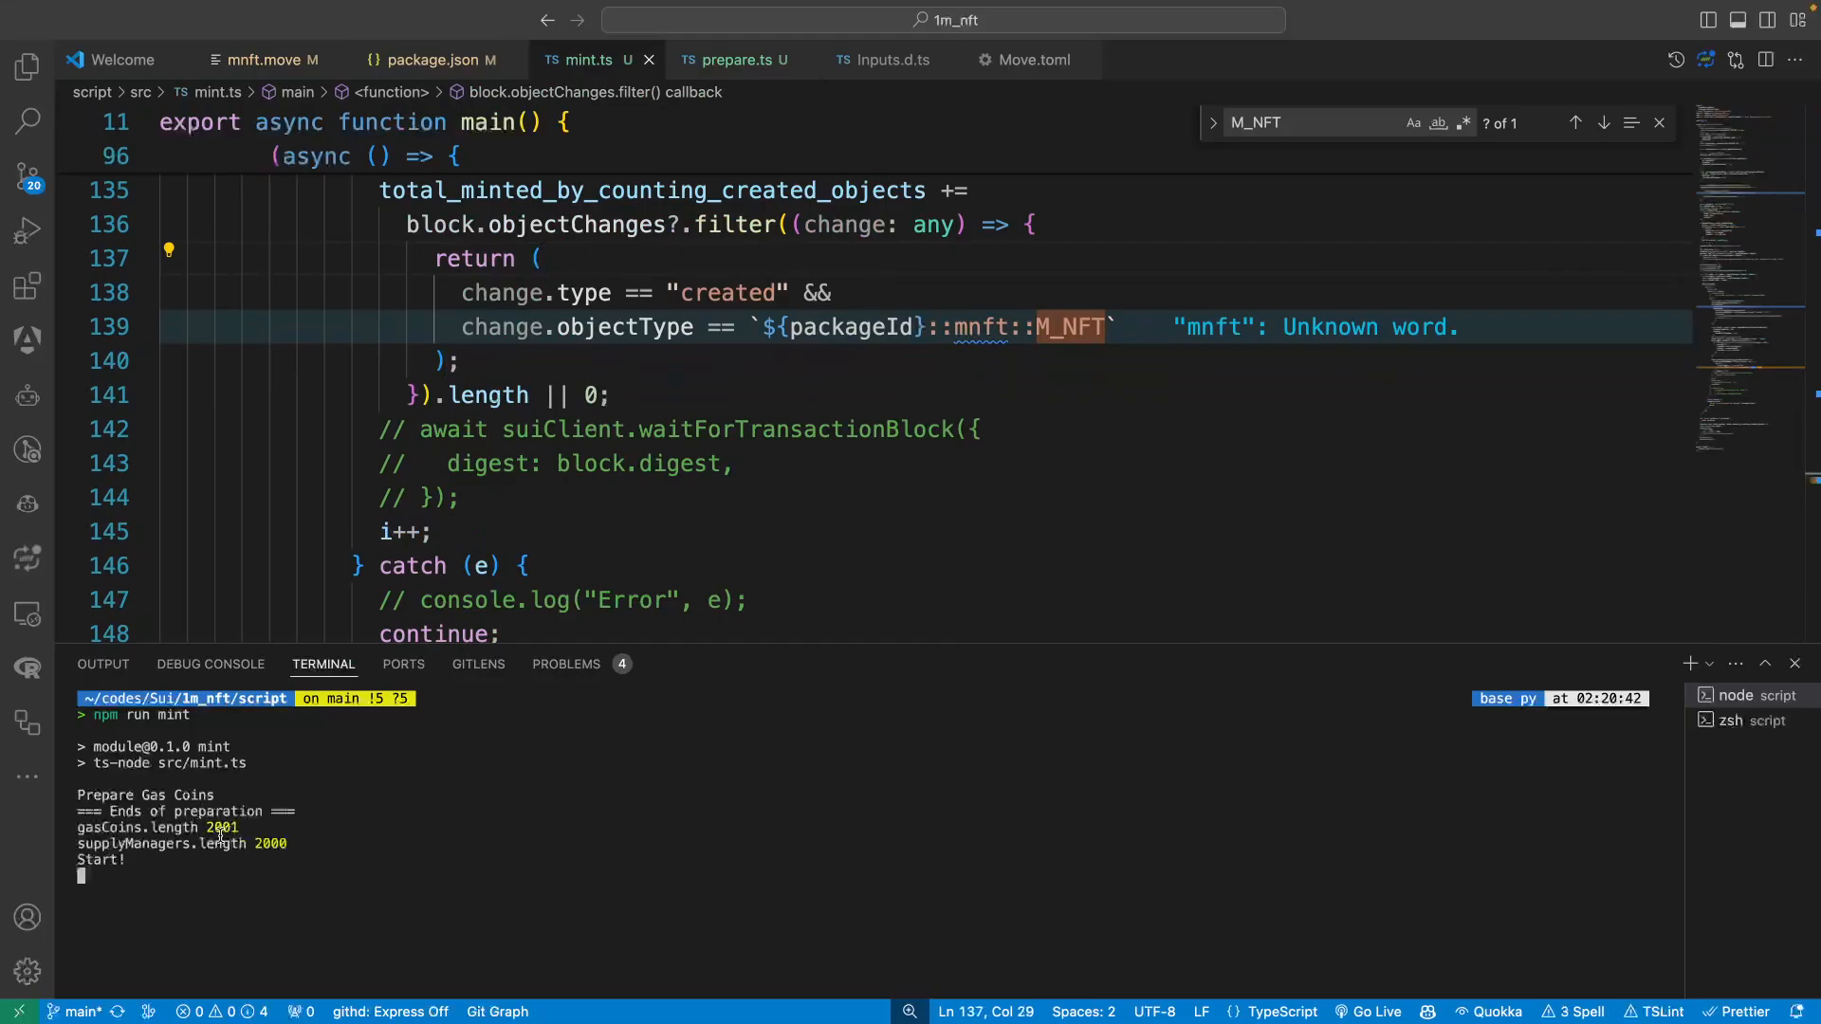
pyautogui.moveTo(340, 377)
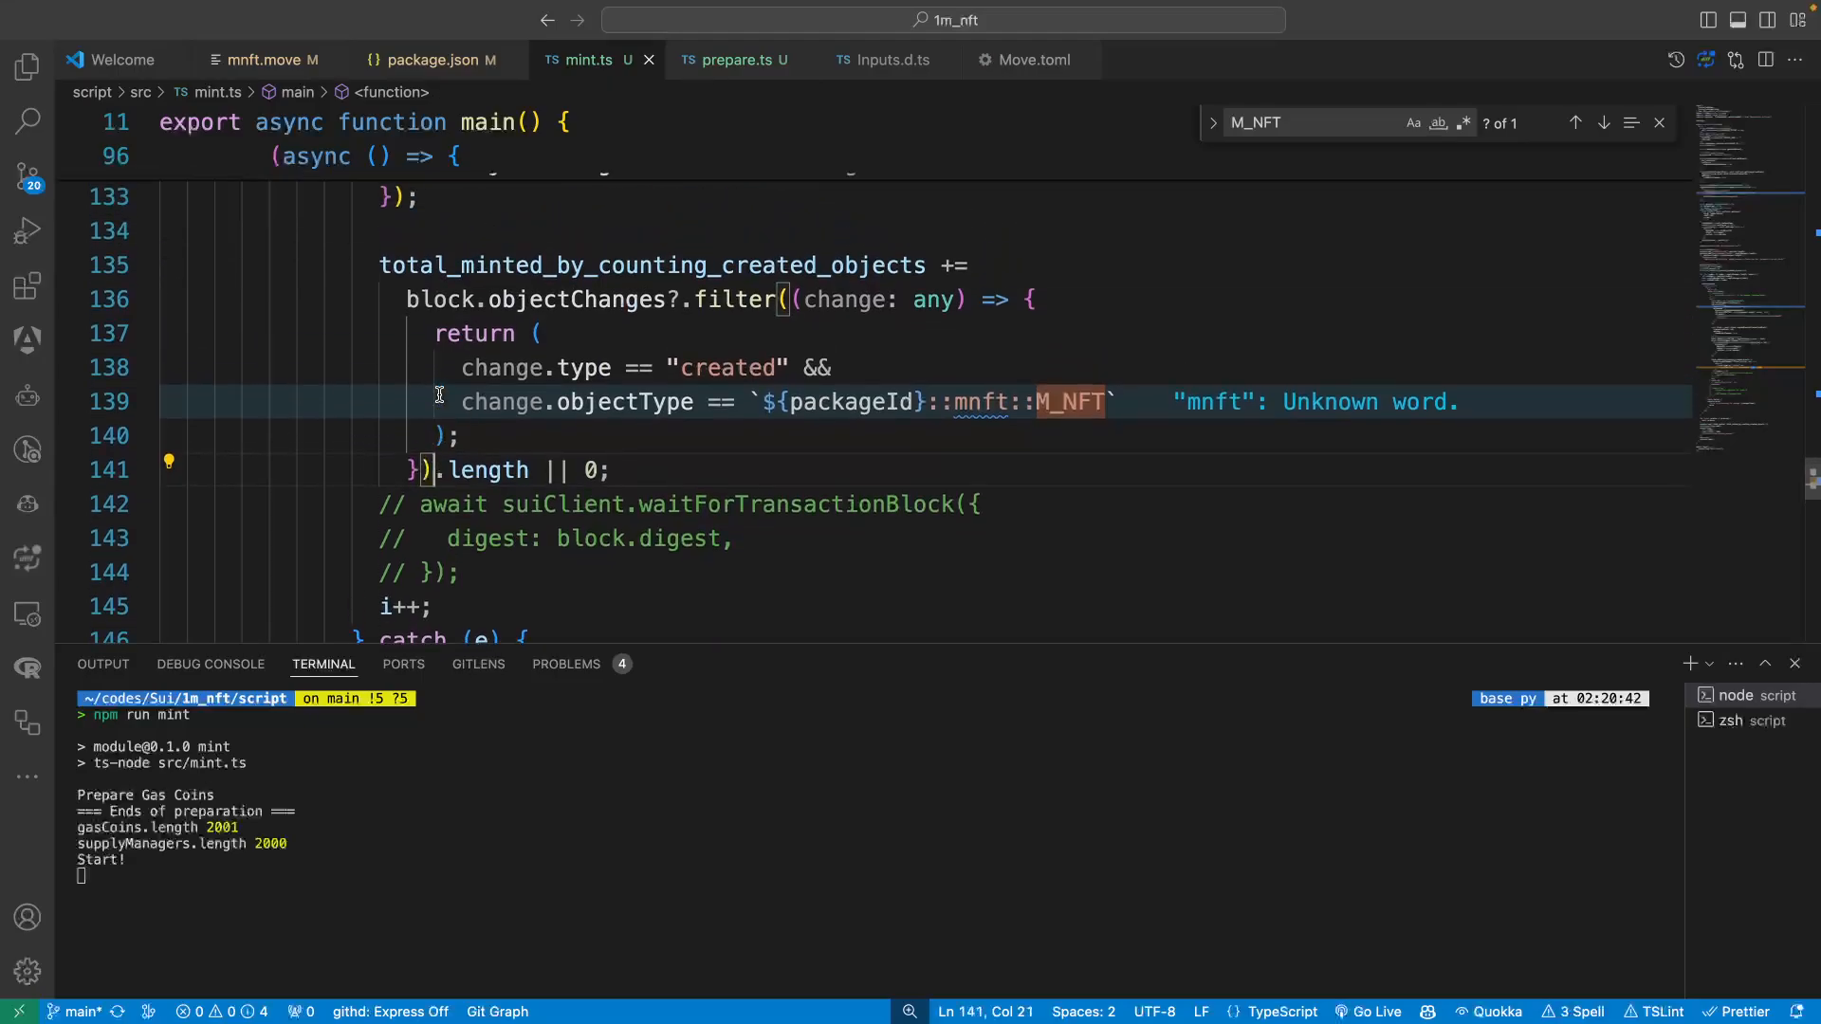
pyautogui.scroll(-3)
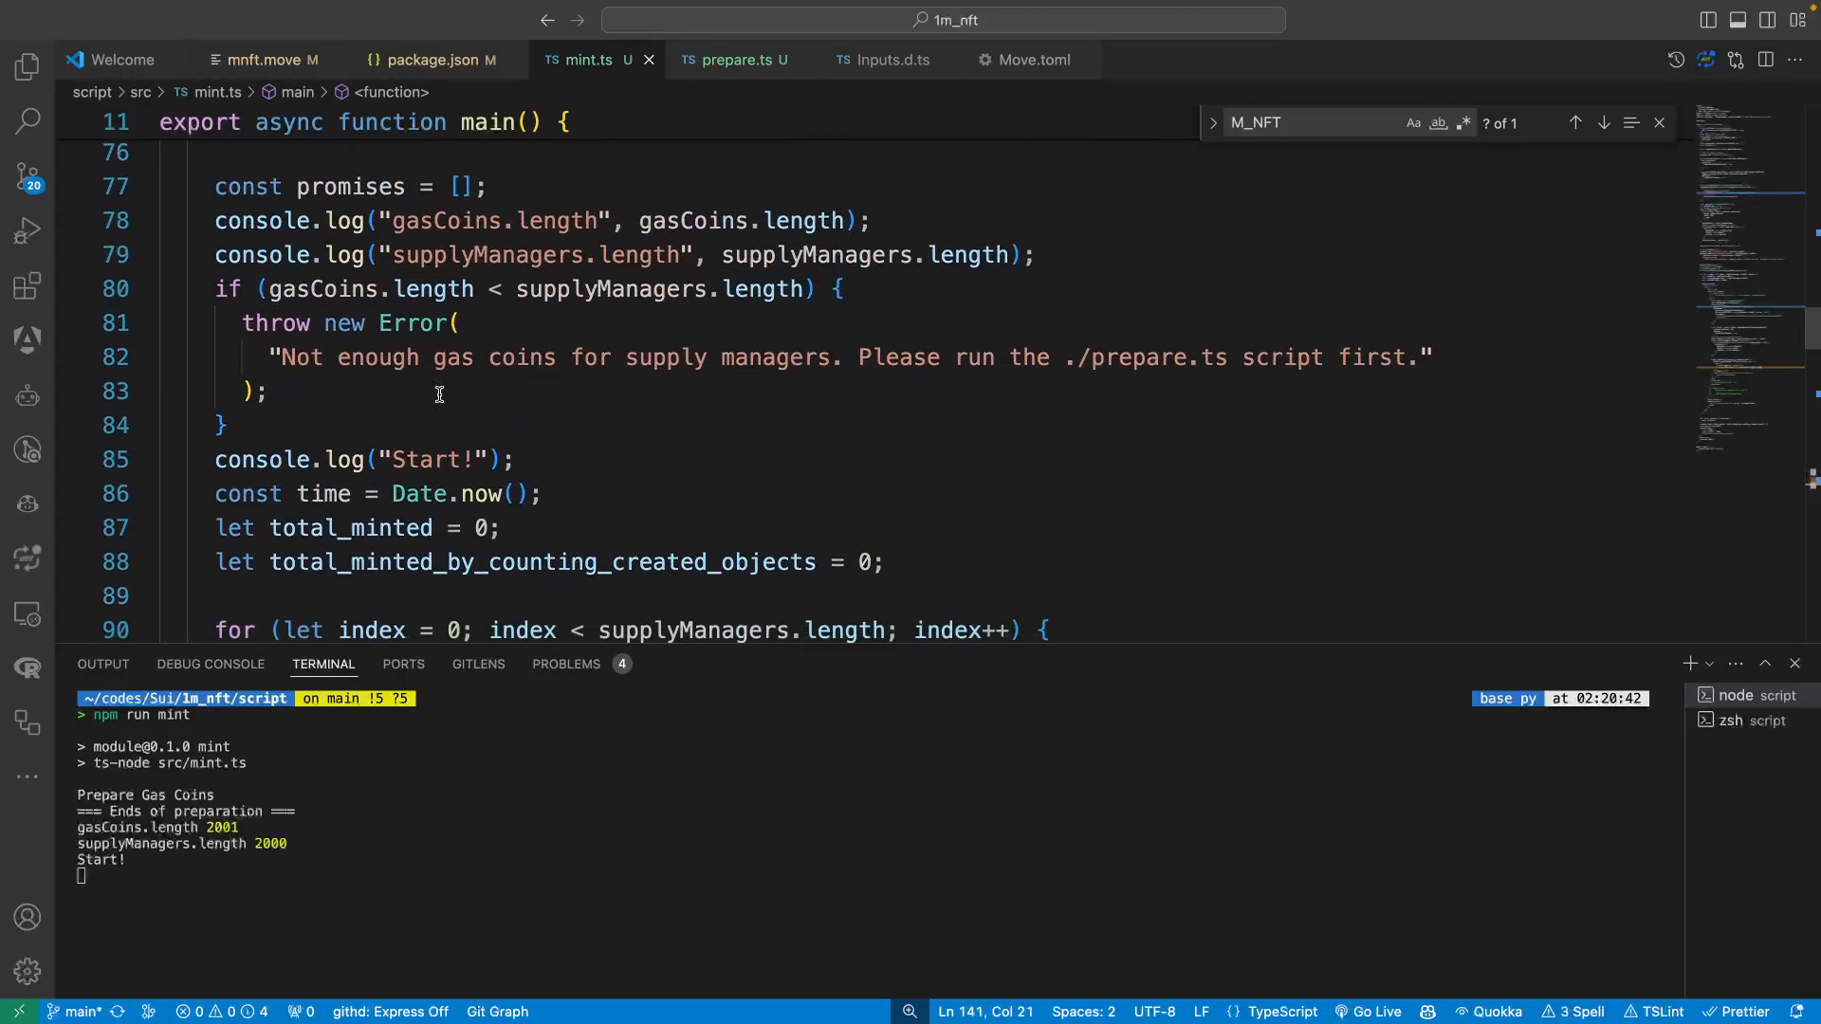
pyautogui.scroll(-3)
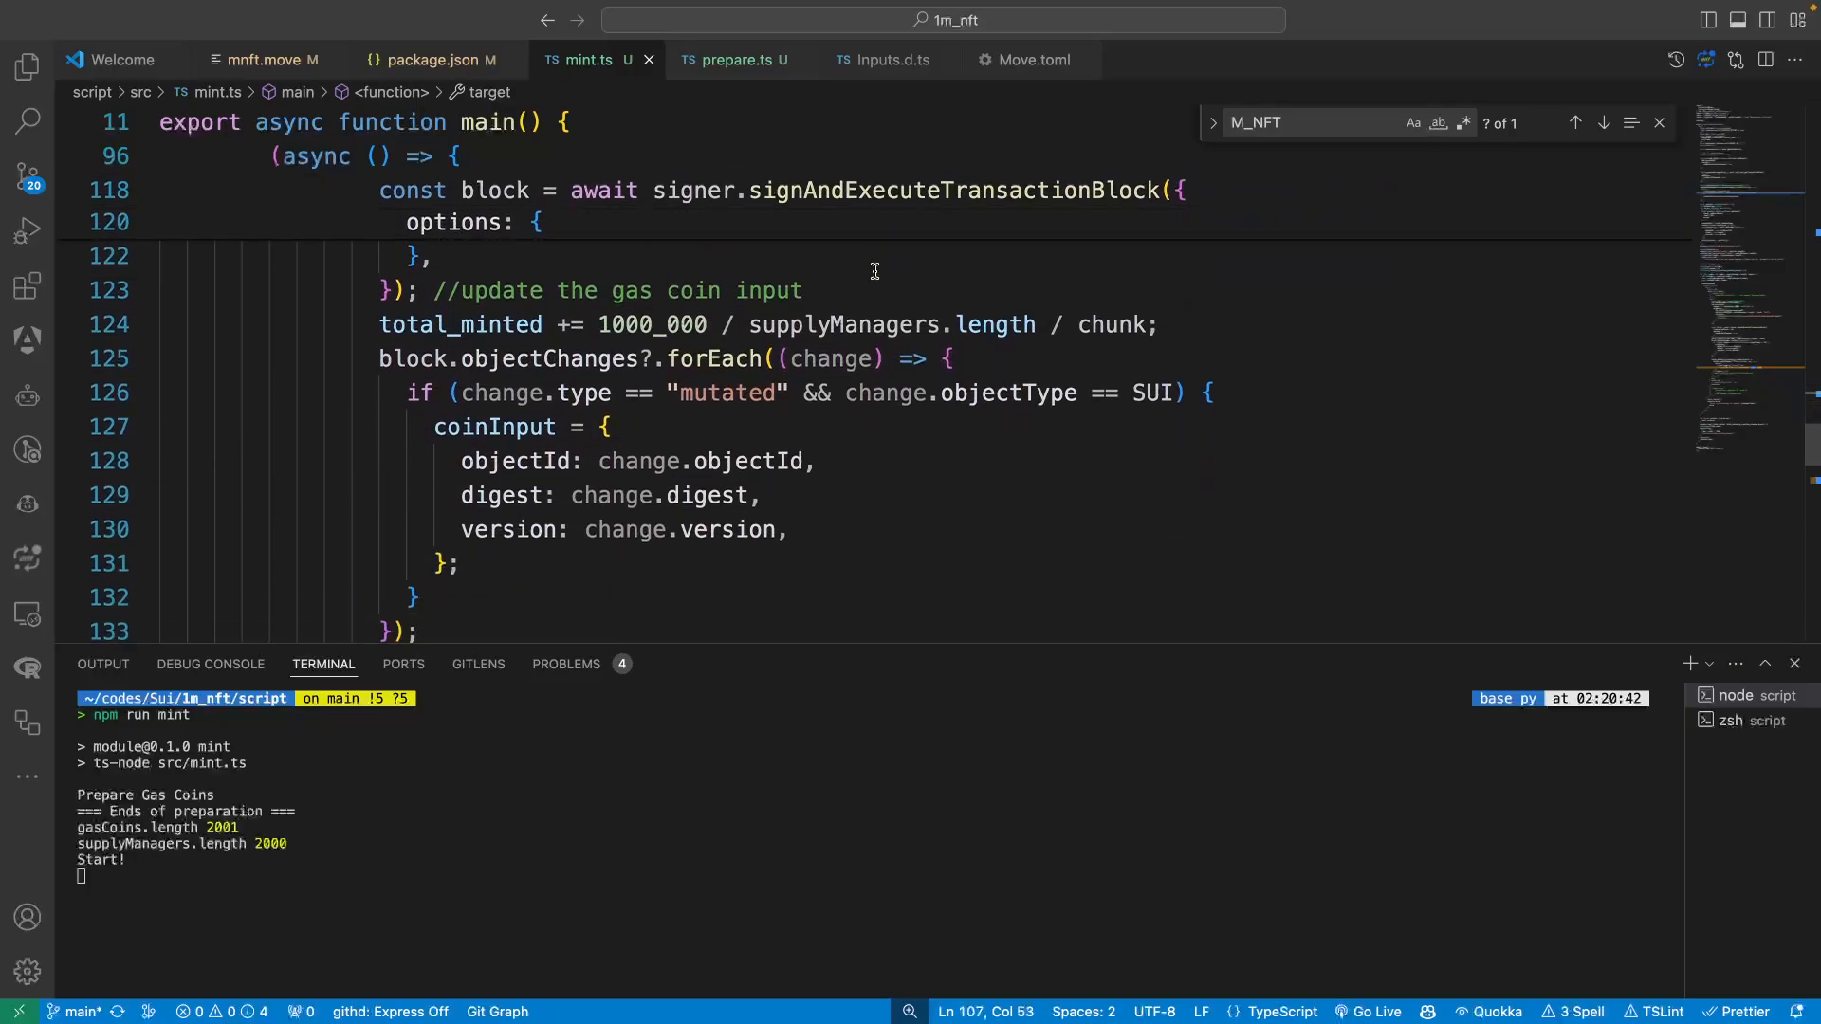
pyautogui.scroll(-3)
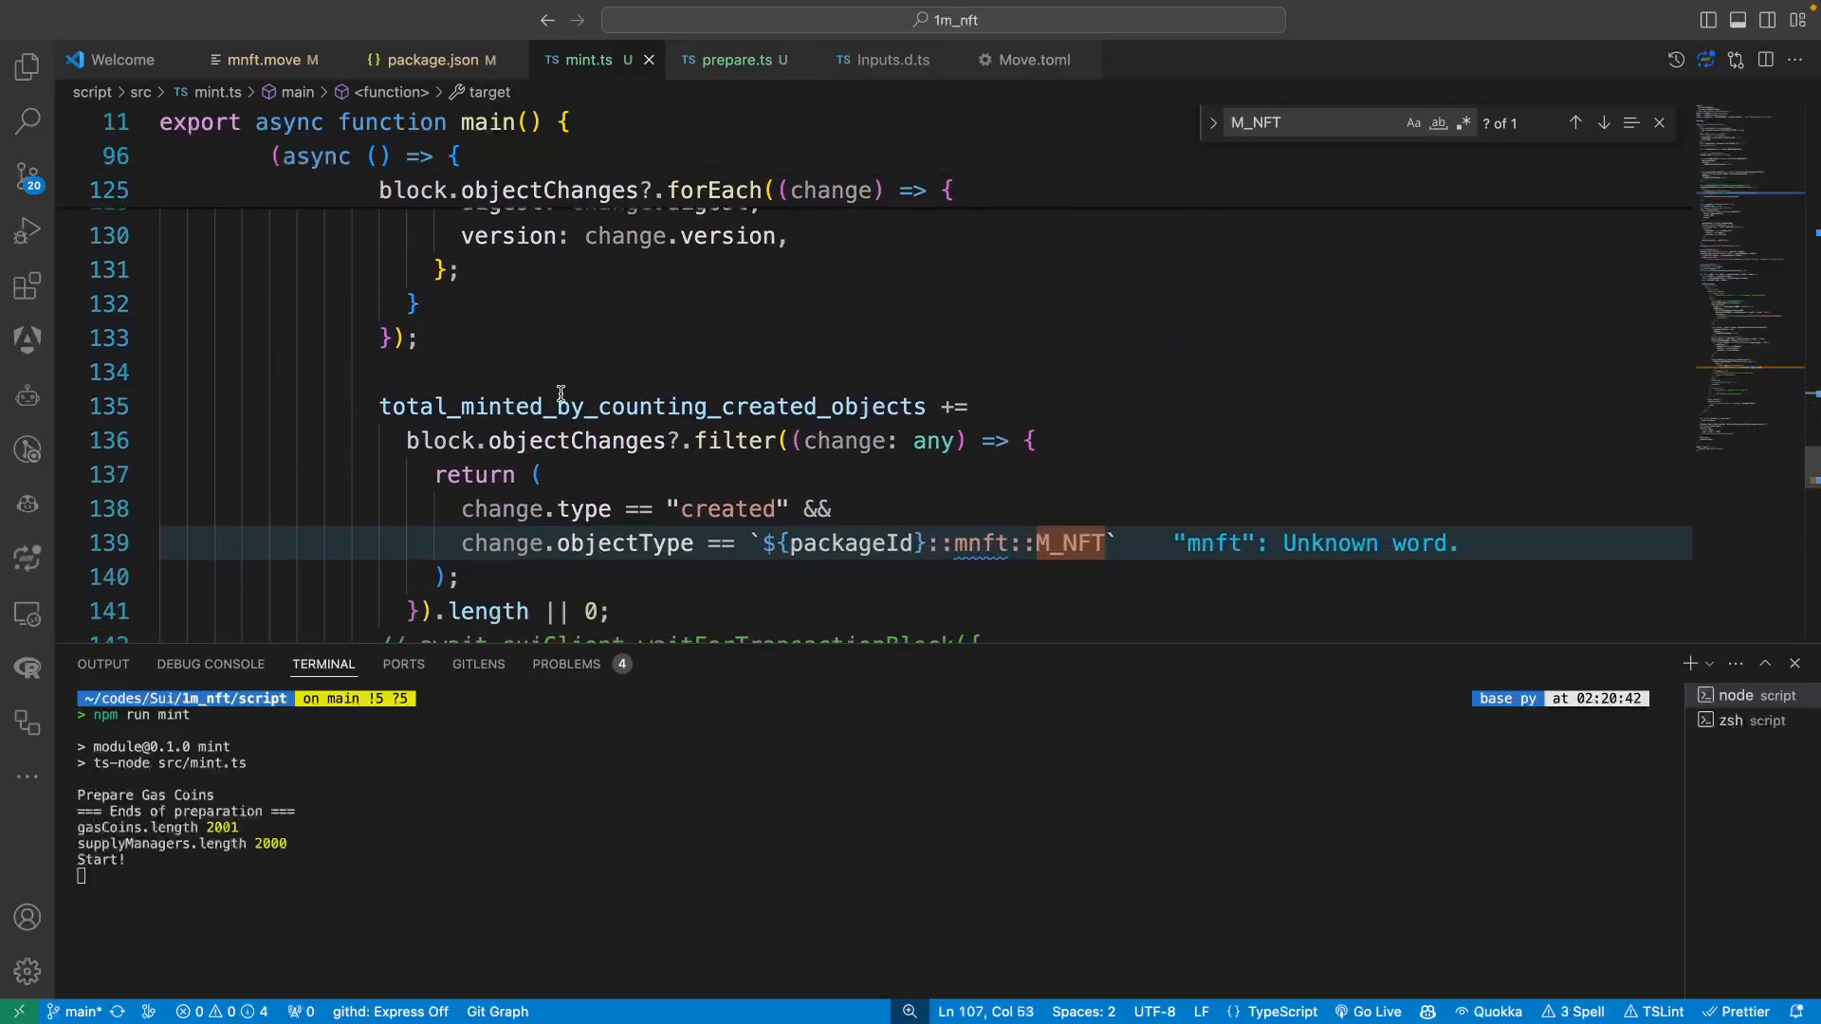